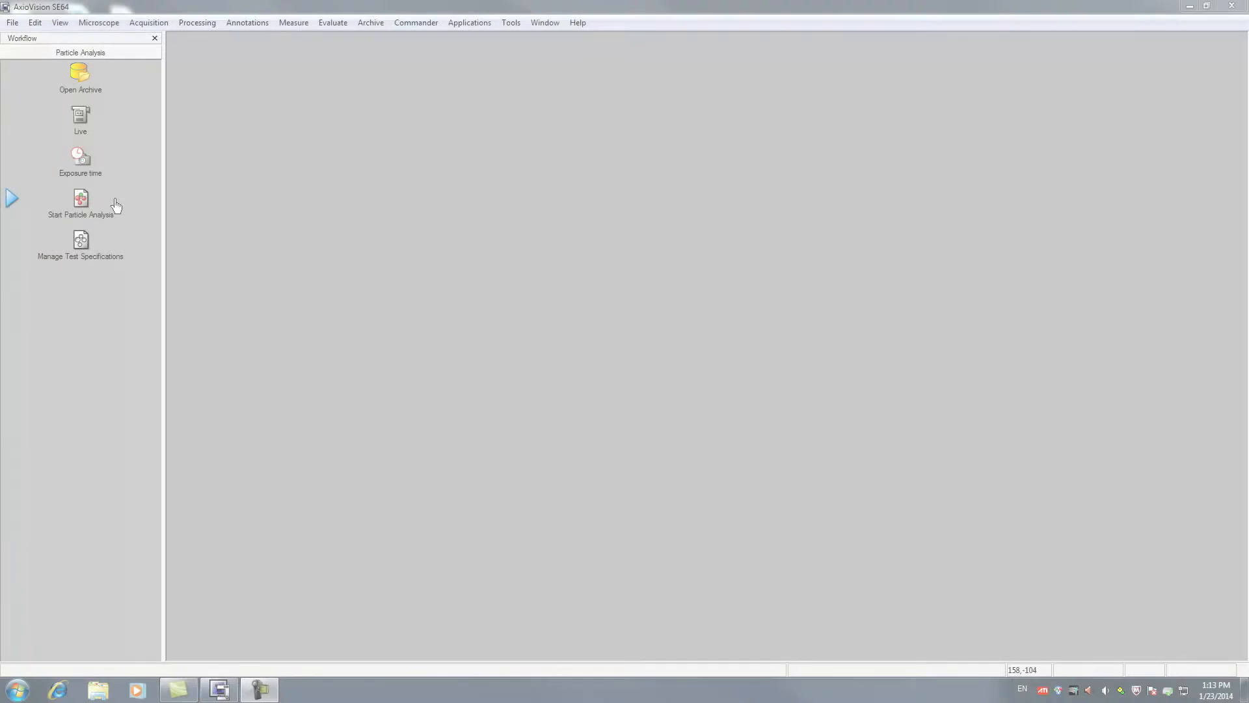
# Start a new run from the Particle Analysis1 archive with the Test ISO 16232 specification.
pyautogui.click(79, 203)
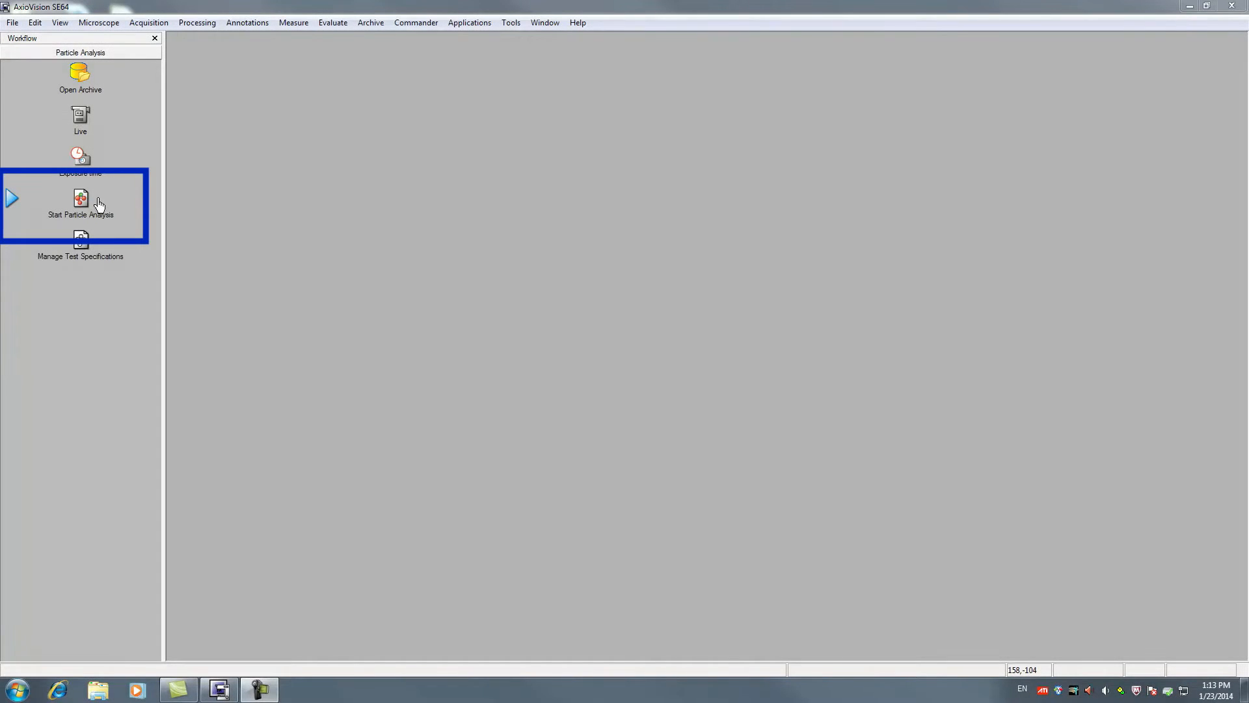
pyautogui.click(80, 75)
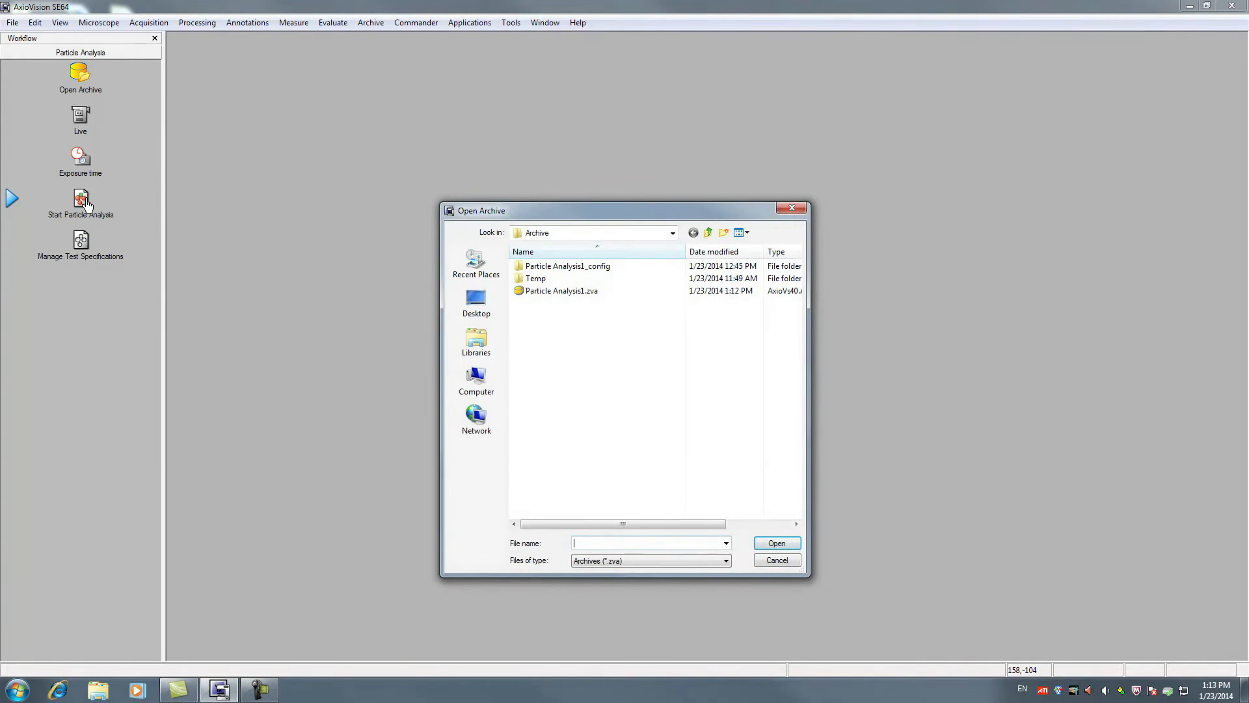
pyautogui.doubleClick(561, 291)
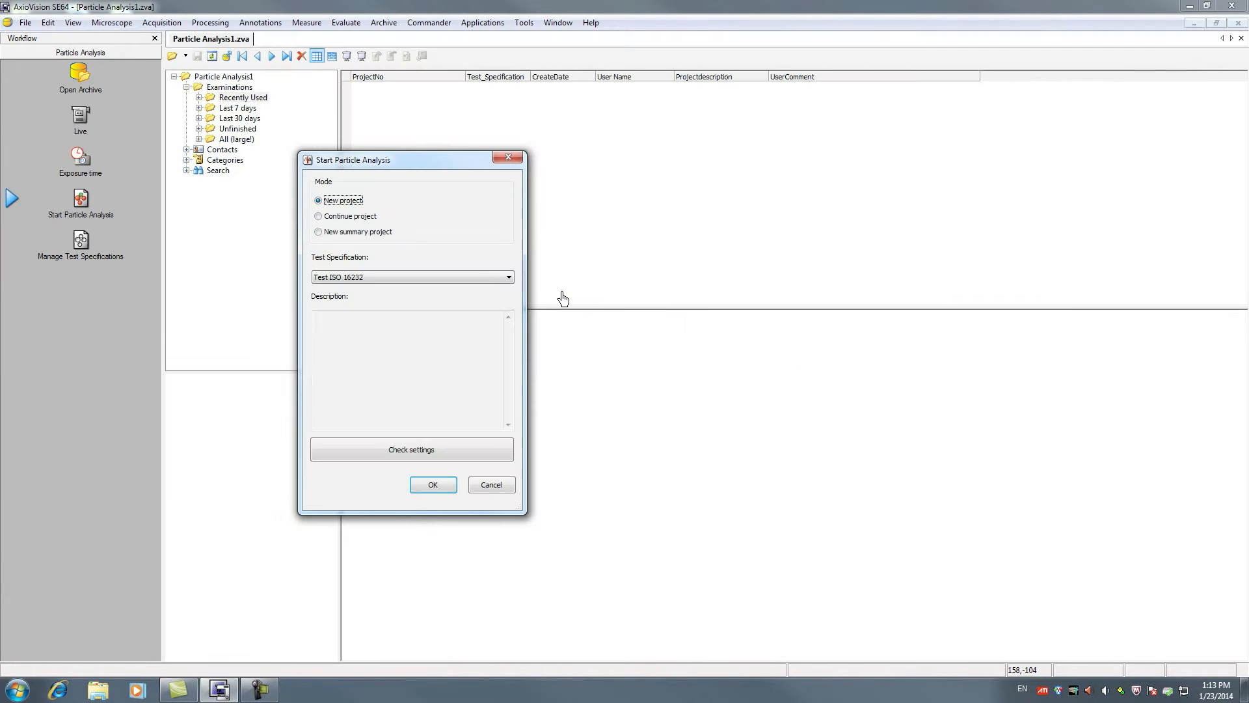
pyautogui.click(508, 276)
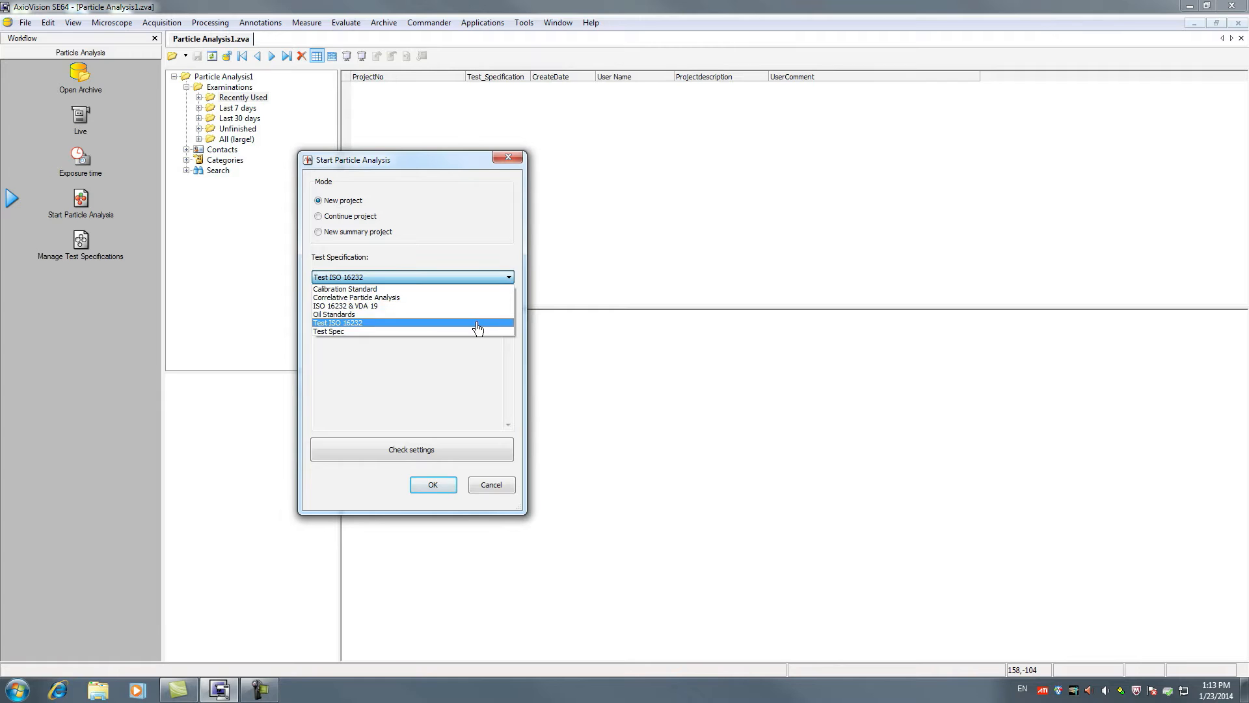
pyautogui.click(338, 323)
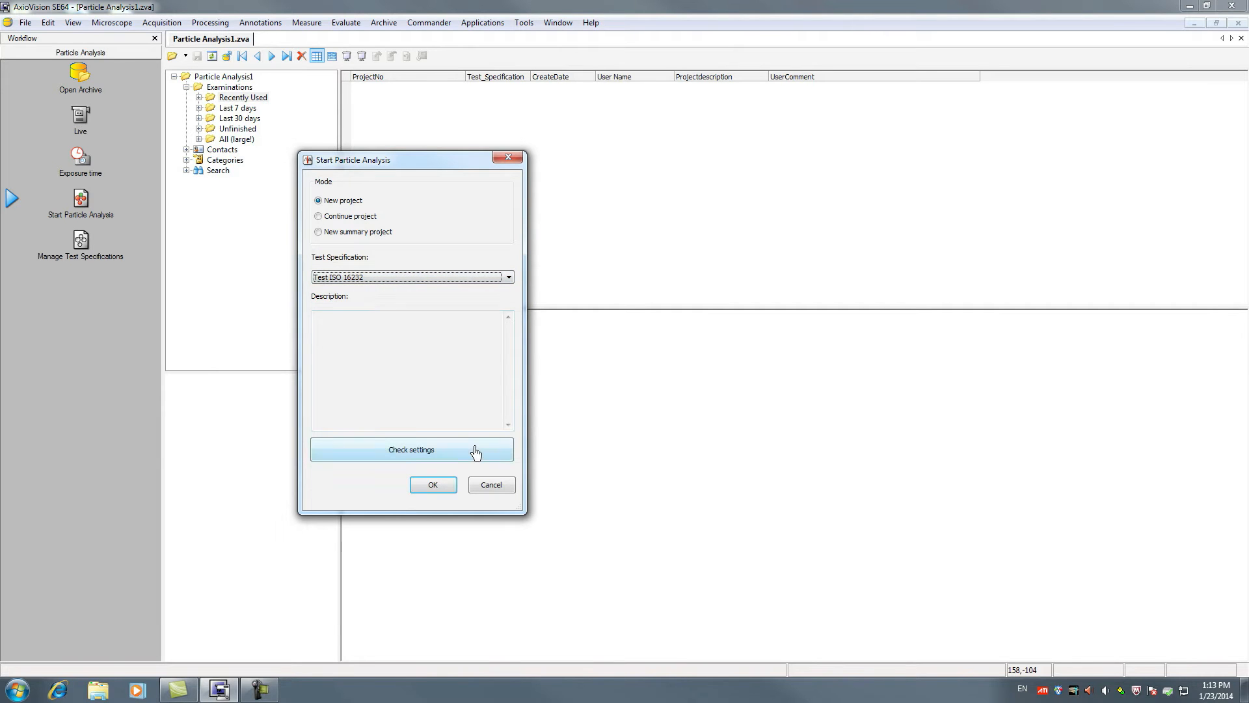
# Check the camera settings, then create the project with component number 123.
pyautogui.click(411, 449)
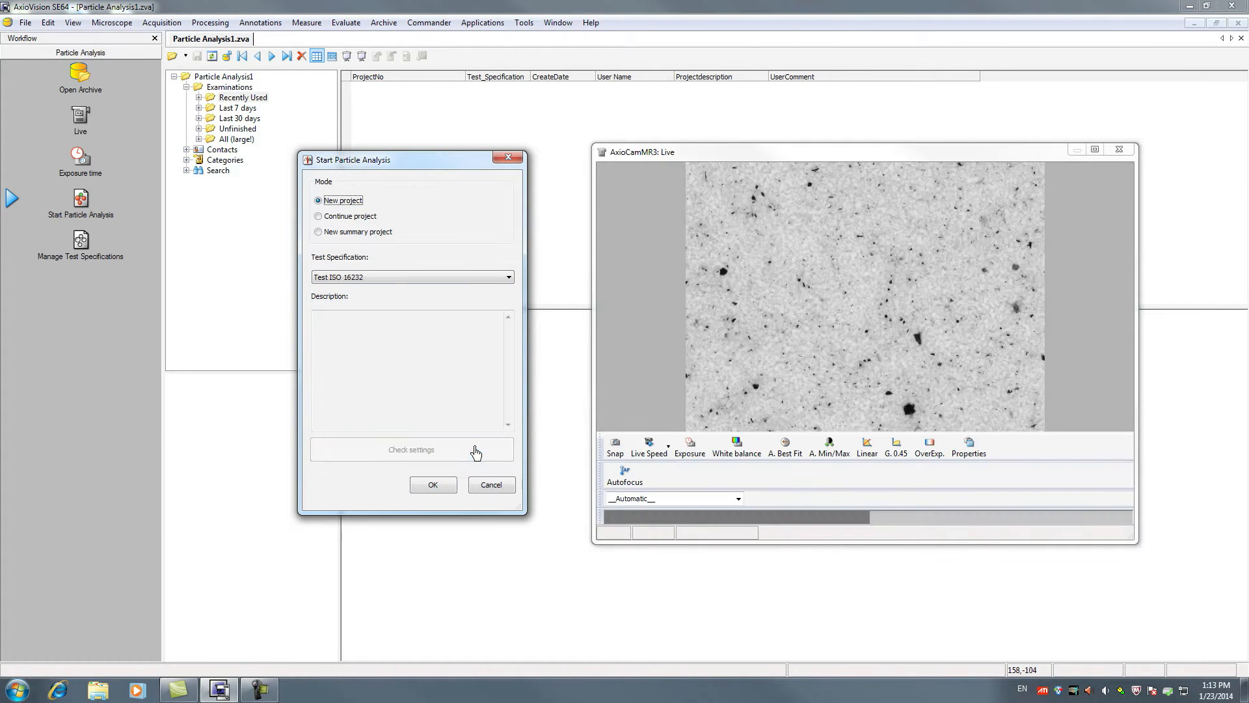
pyautogui.click(432, 484)
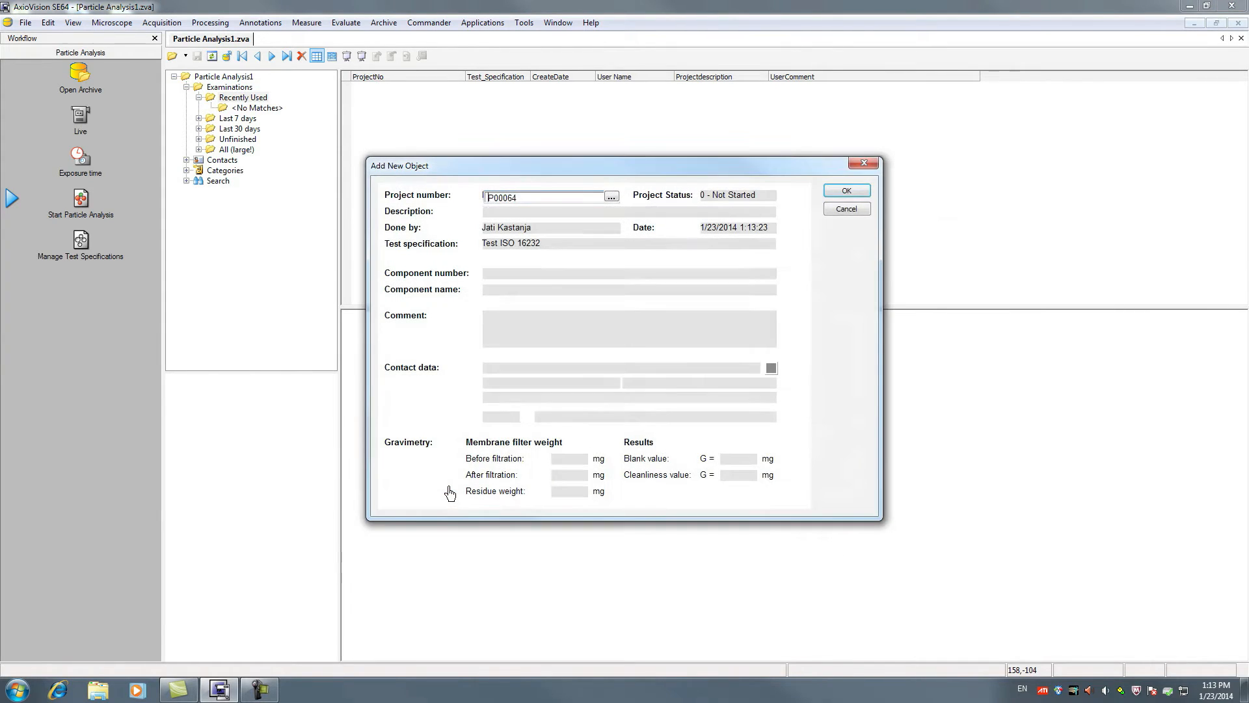
pyautogui.write('123')
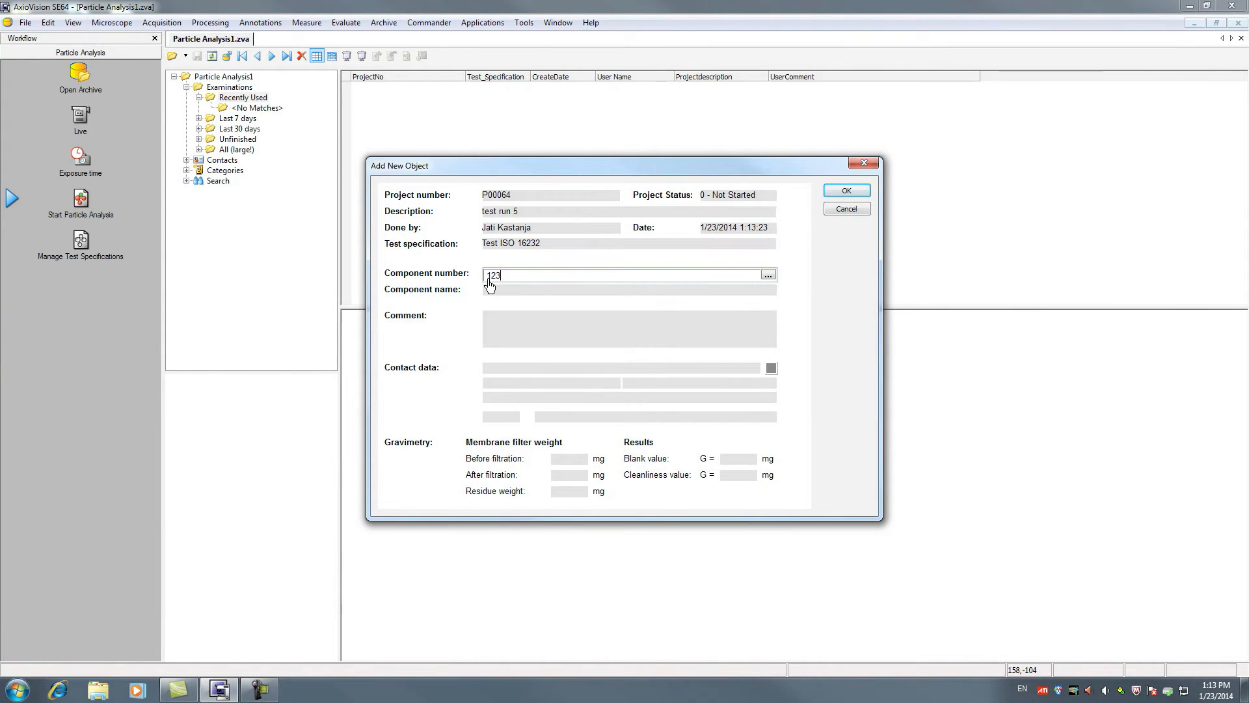
pyautogui.click(768, 275)
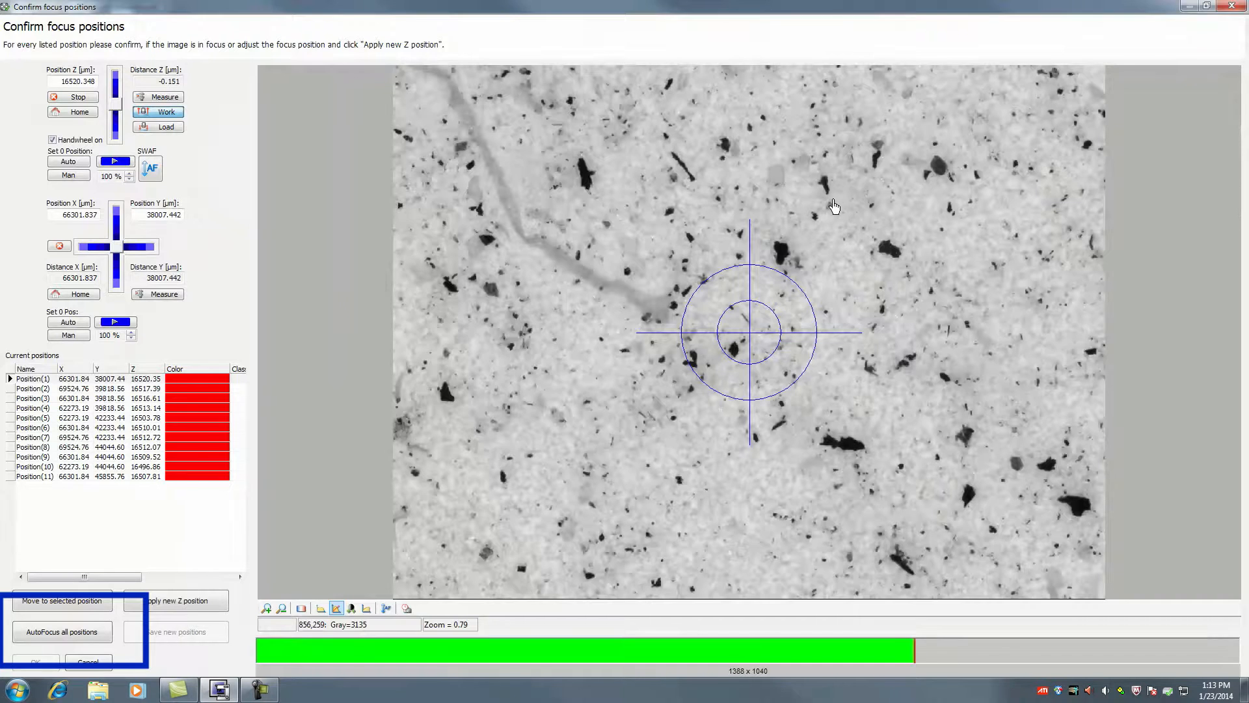
# Autofocus all eleven stage positions until green and accept the focus confirmation.
pyautogui.click(62, 632)
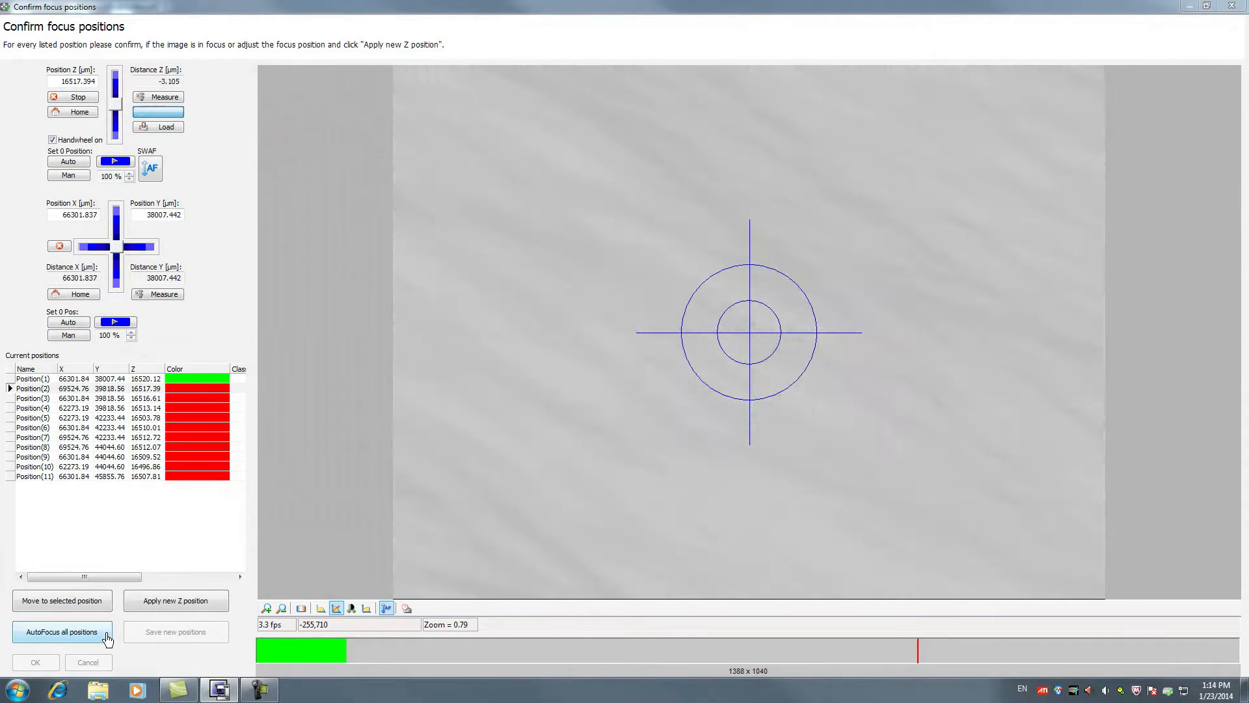
pyautogui.click(61, 631)
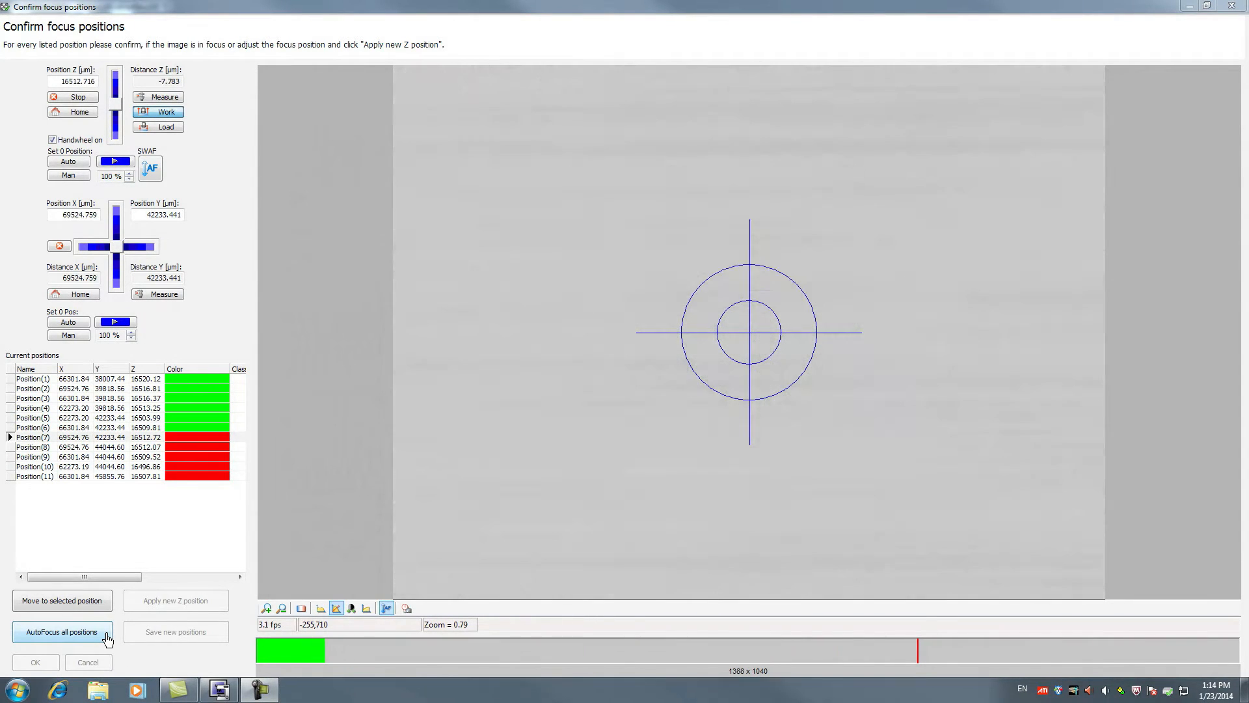
pyautogui.click(61, 632)
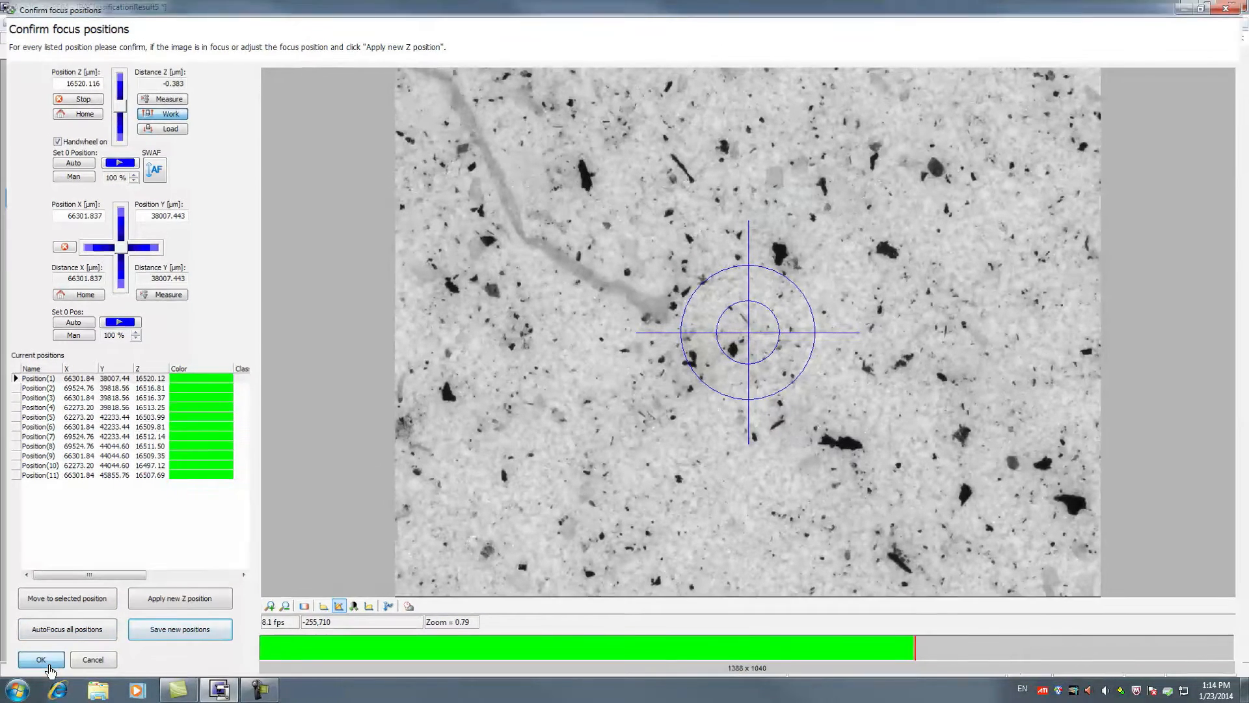
pyautogui.click(41, 658)
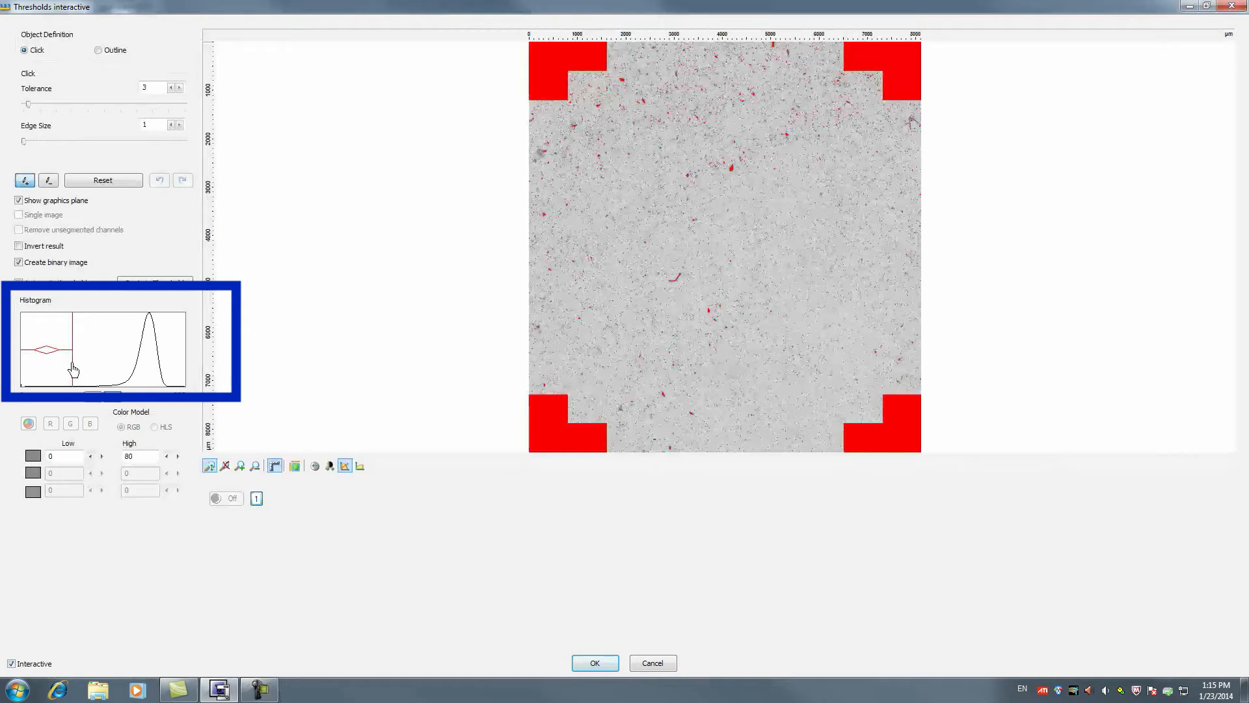
# Raise the upper grey threshold to 117 and check the red segmentation overlay in the zoomed image.
pyautogui.moveTo(73, 350); pyautogui.dragTo(94, 350)
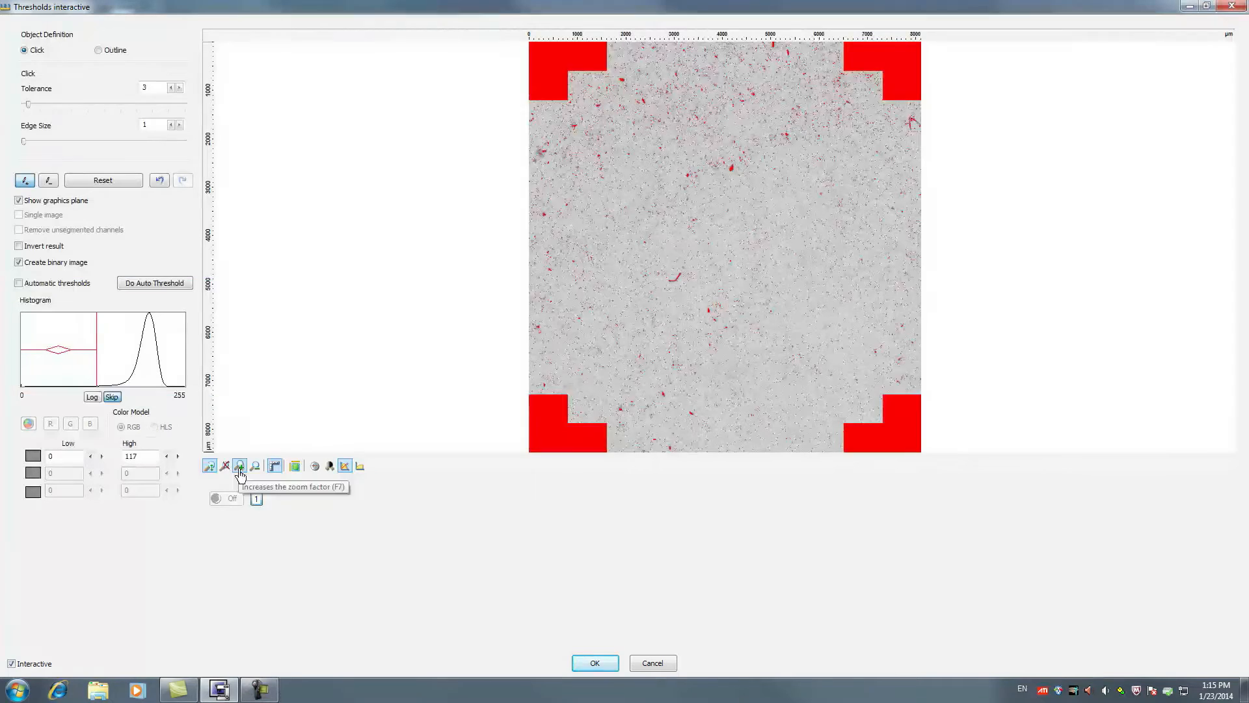
pyautogui.click(240, 466)
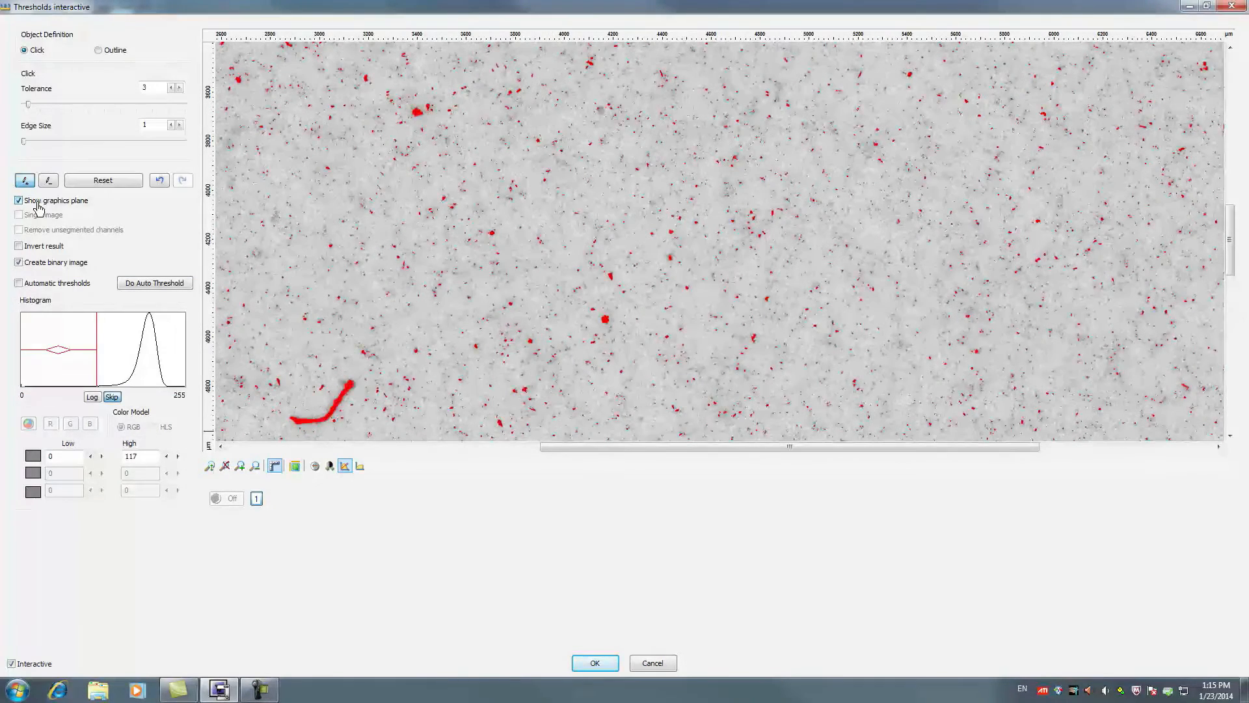
pyautogui.click(18, 200)
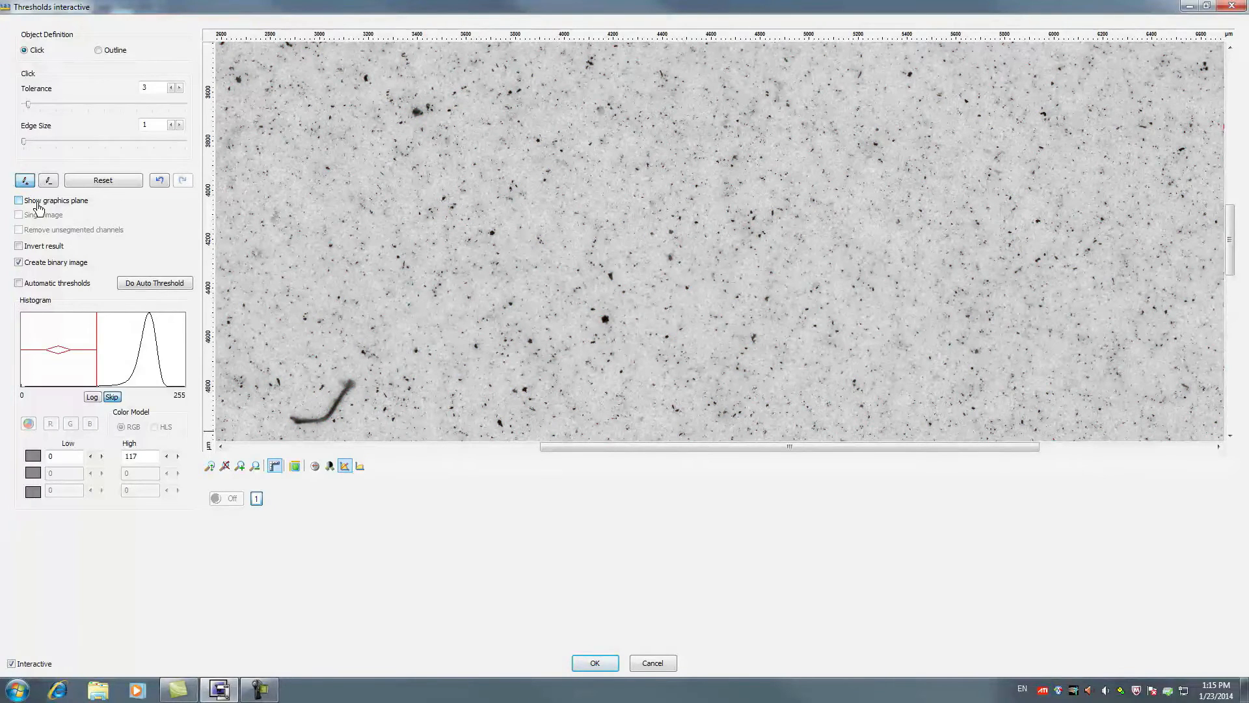
pyautogui.click(594, 662)
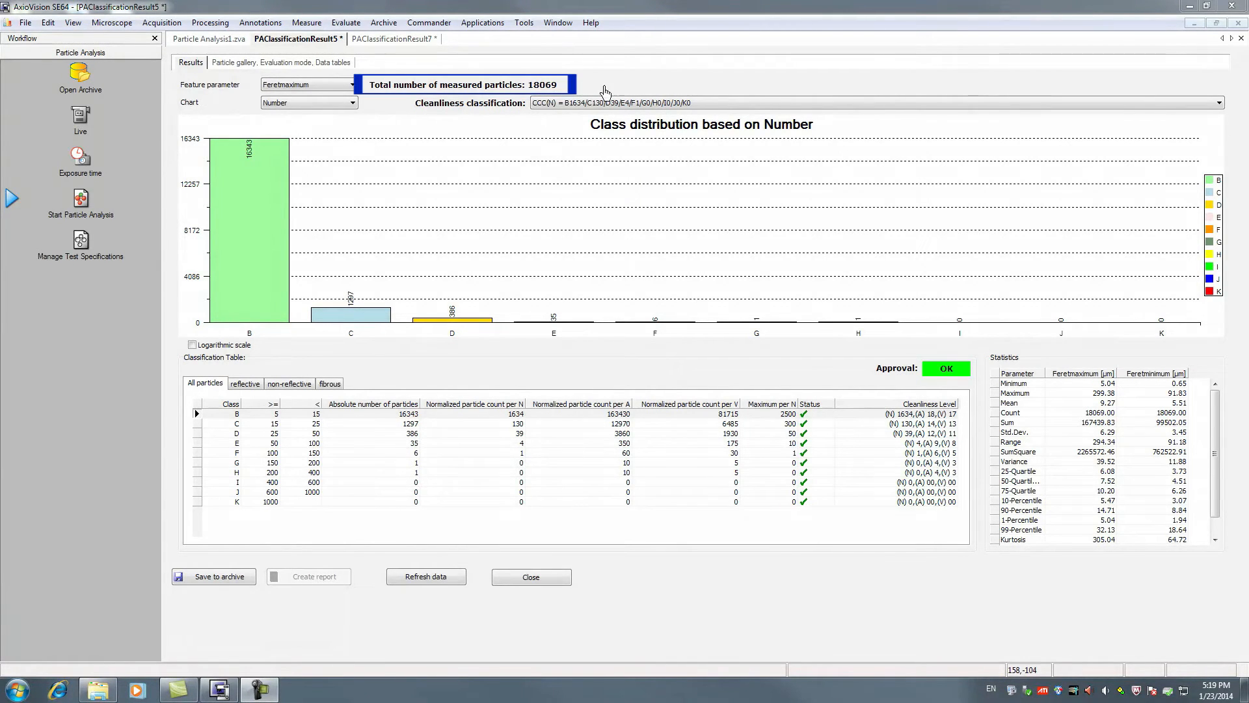
pyautogui.click(1218, 102)
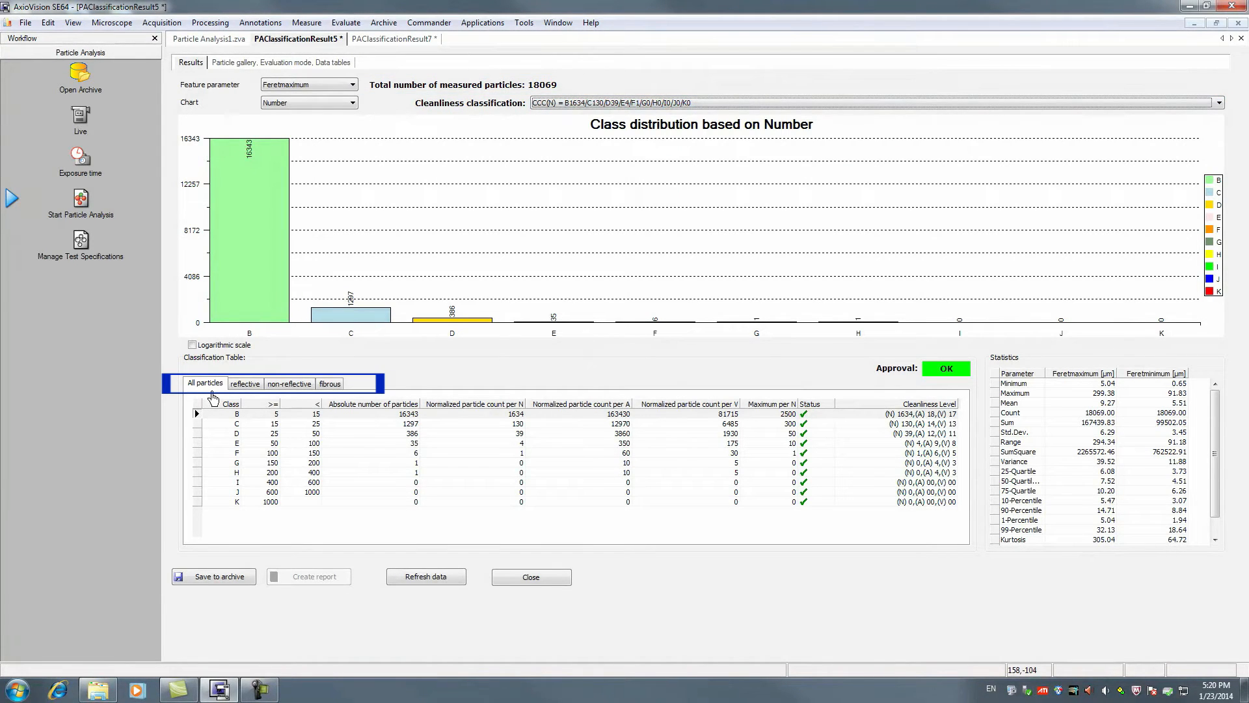
pyautogui.moveTo(341, 381)
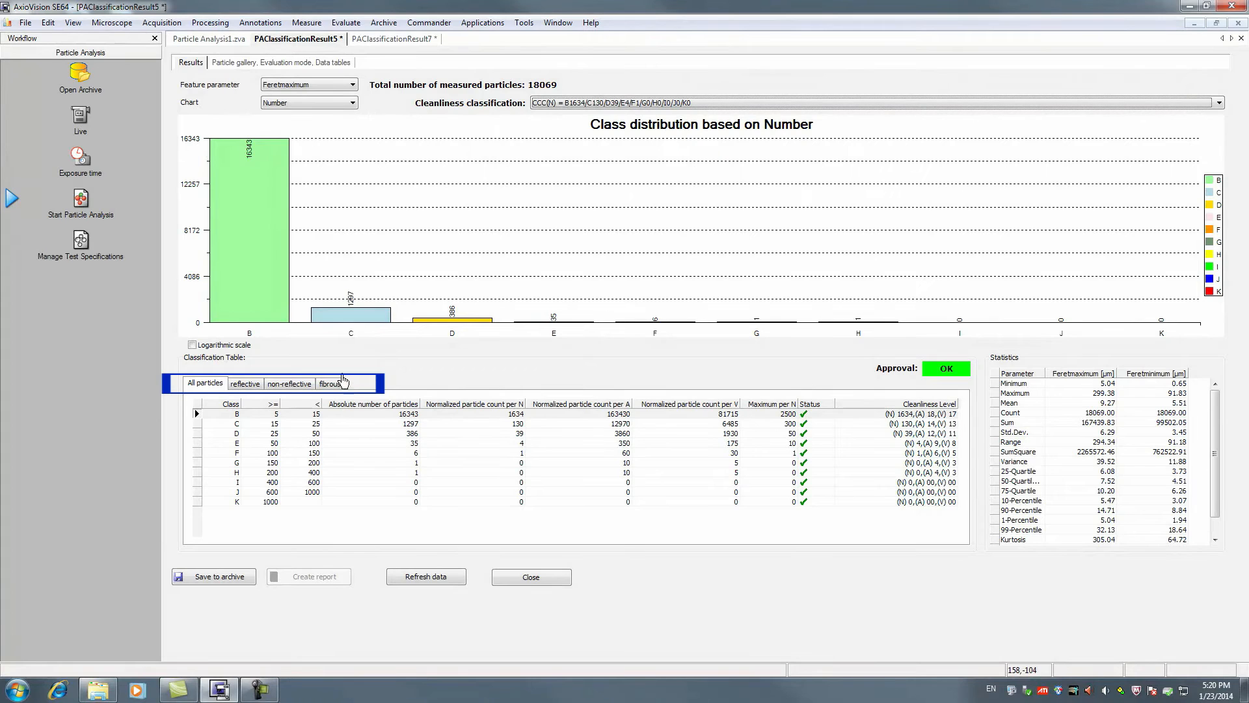
pyautogui.moveTo(188, 371)
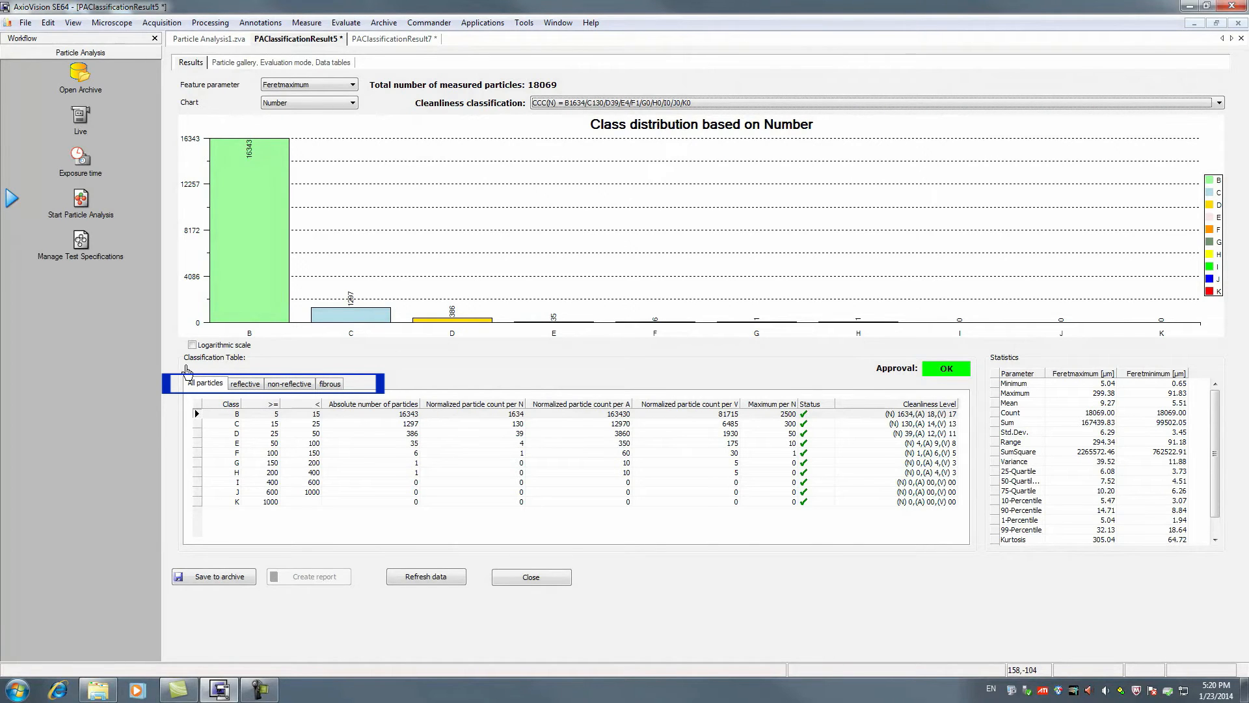
pyautogui.click(245, 383)
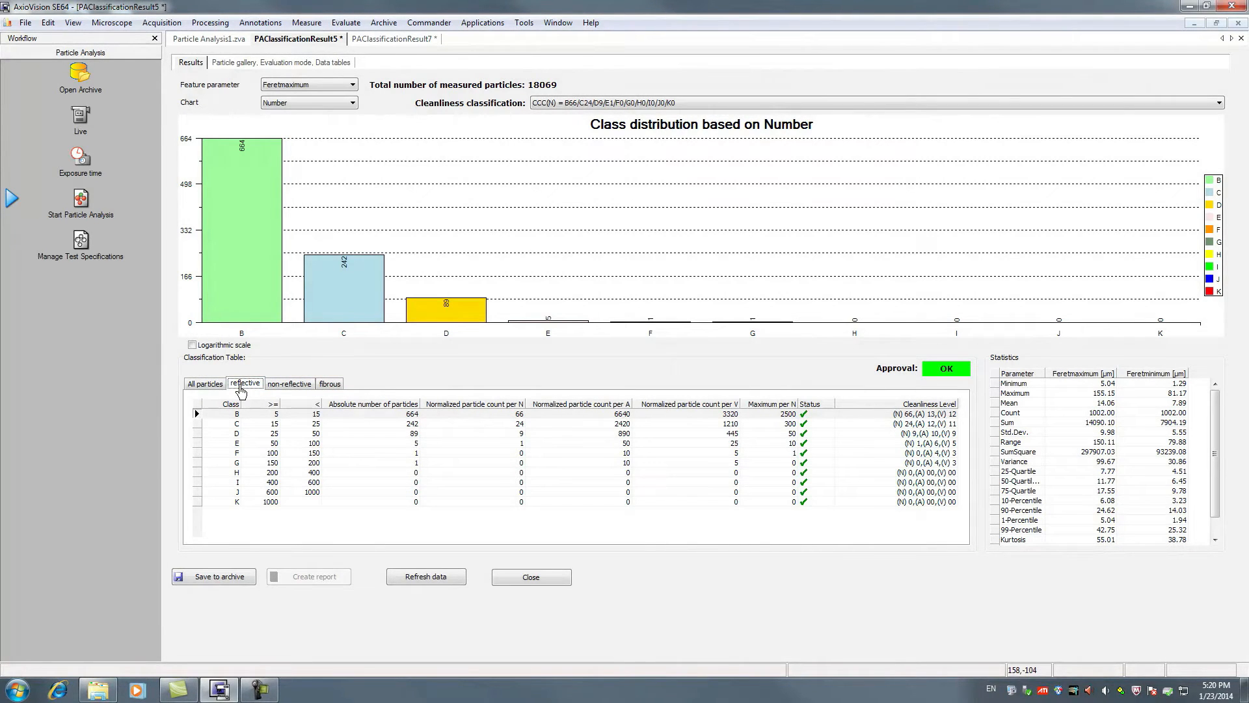
pyautogui.click(289, 383)
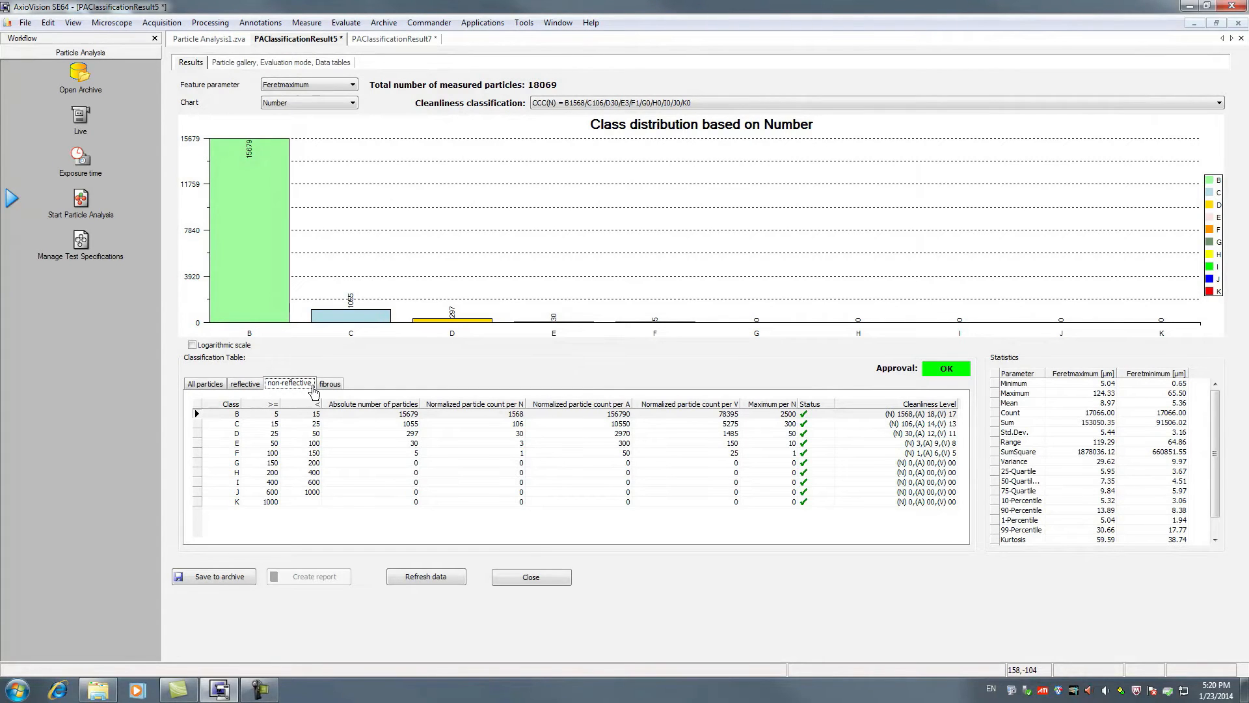
pyautogui.click(330, 383)
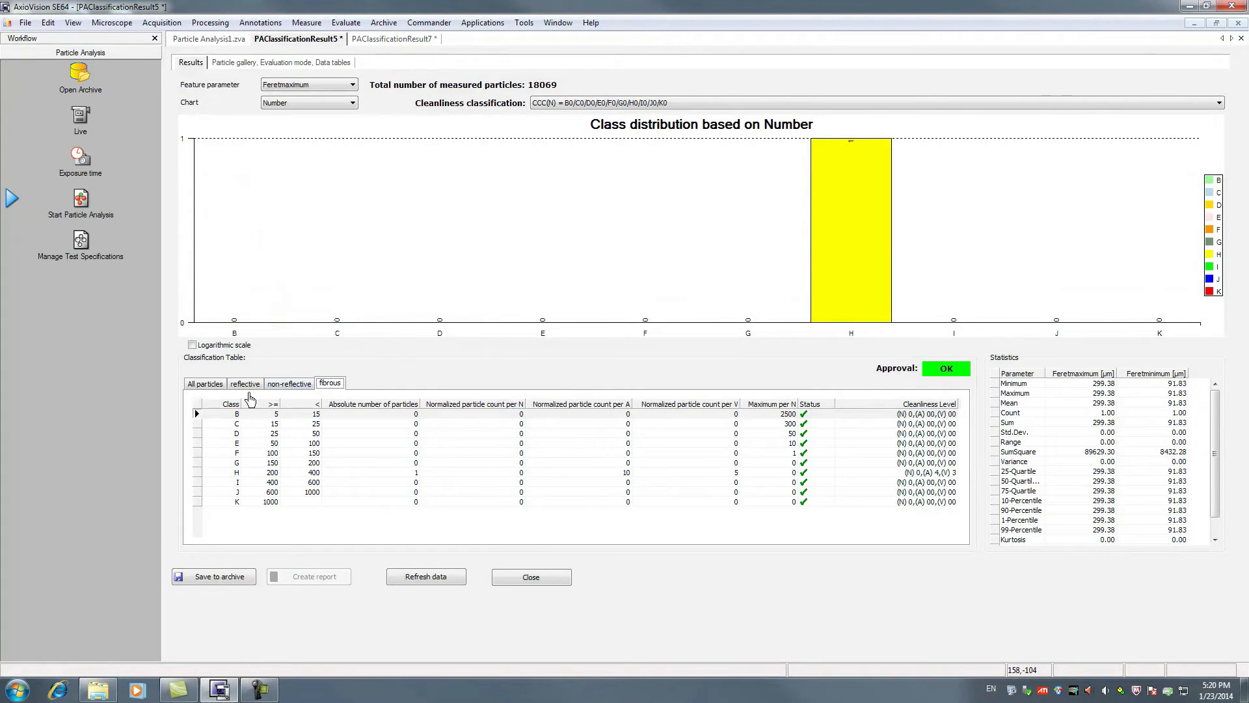
pyautogui.click(205, 383)
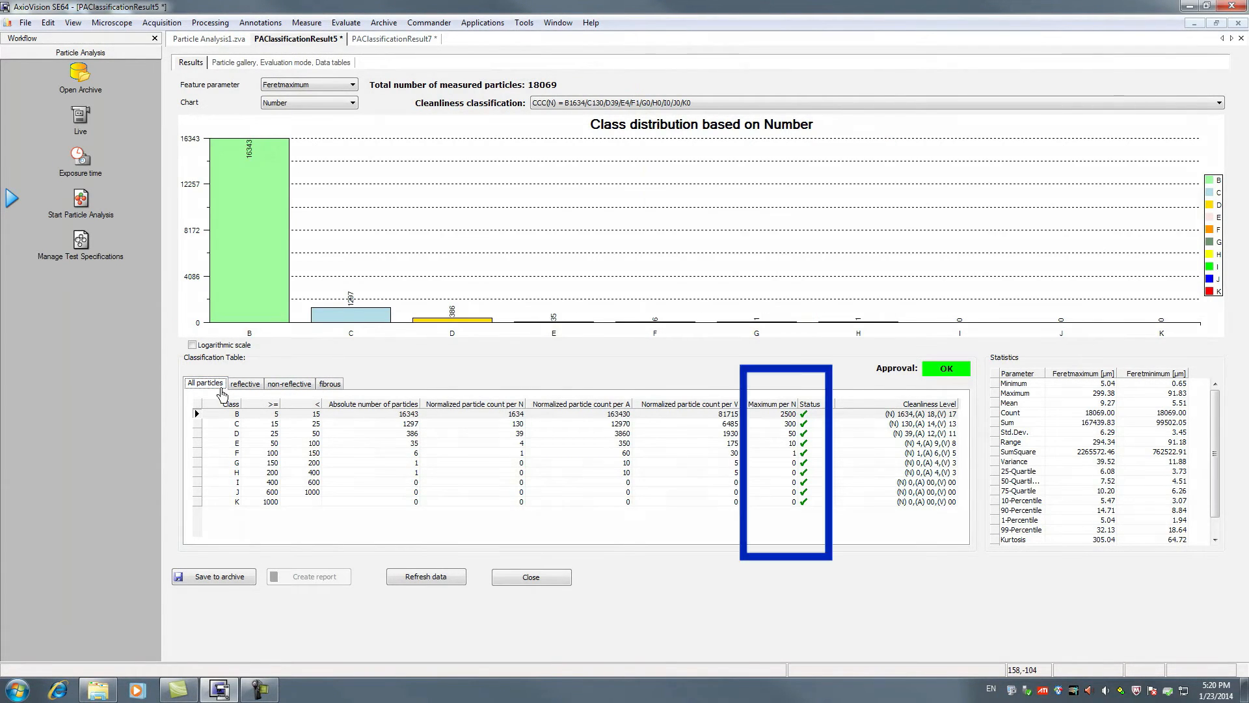
pyautogui.moveTo(836, 412)
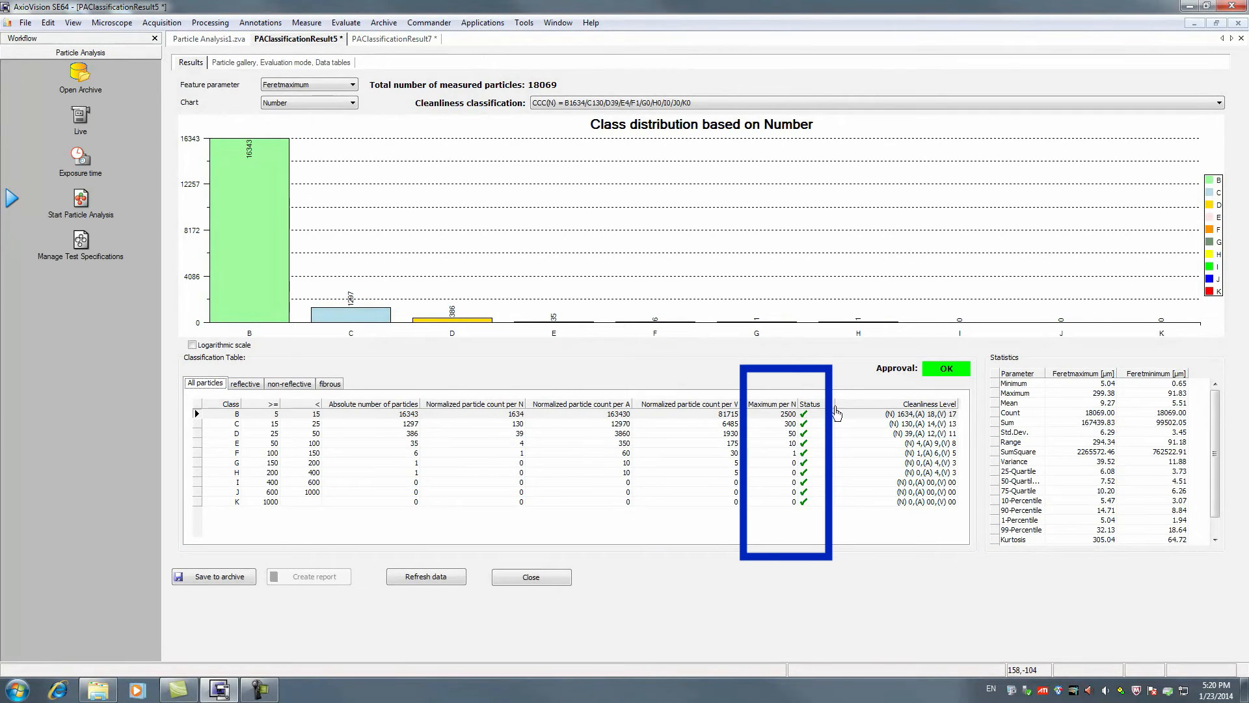
pyautogui.moveTo(833, 405)
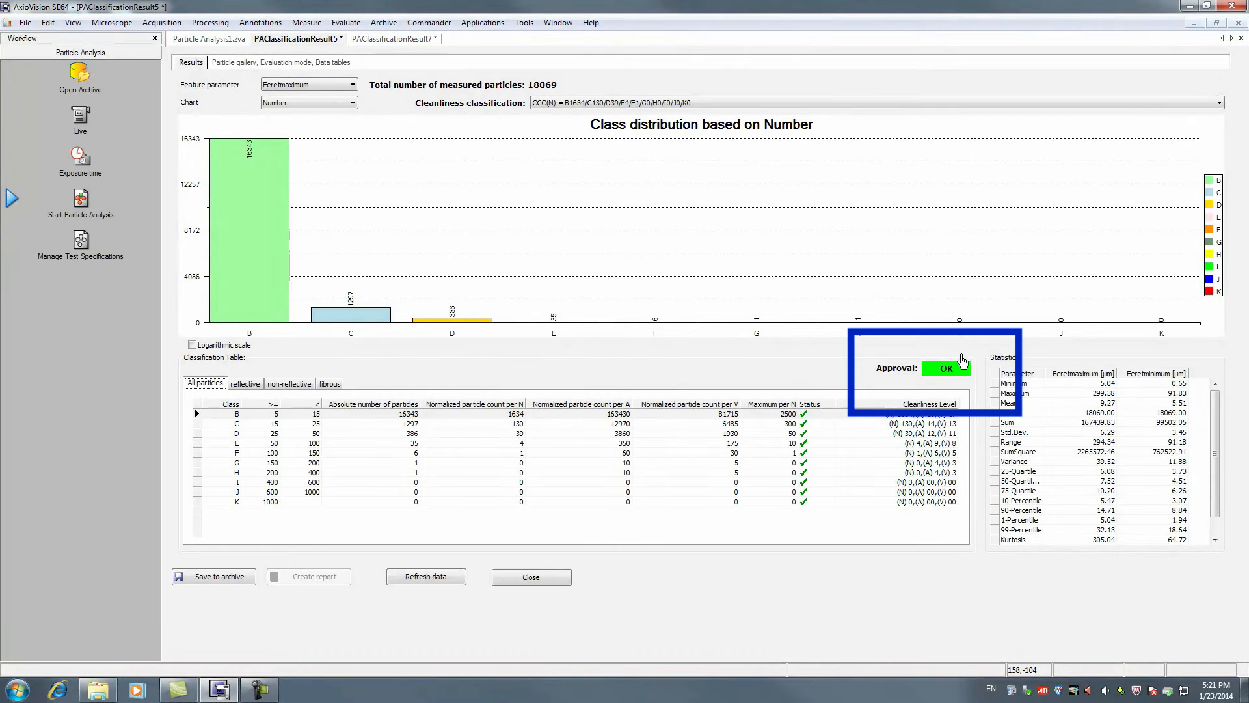
# Show the particle gallery, filter to reflective particles, then back to all 18069 particles.
pyautogui.click(281, 63)
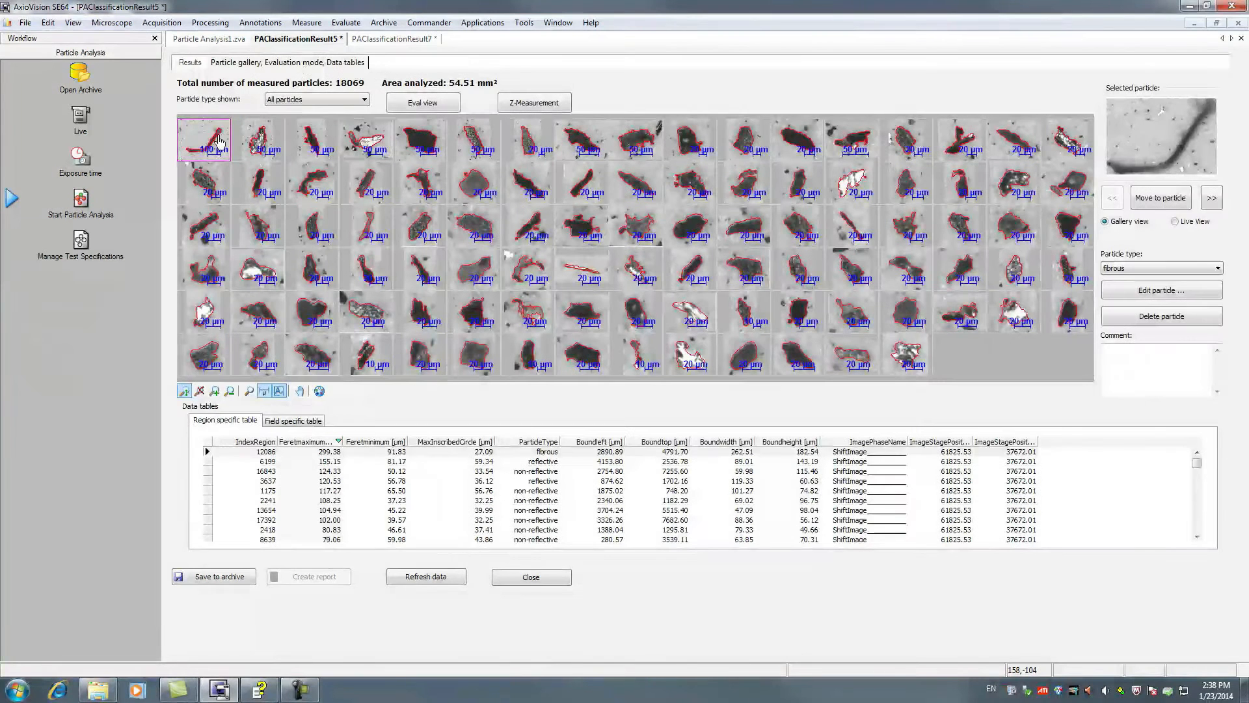
pyautogui.click(226, 451)
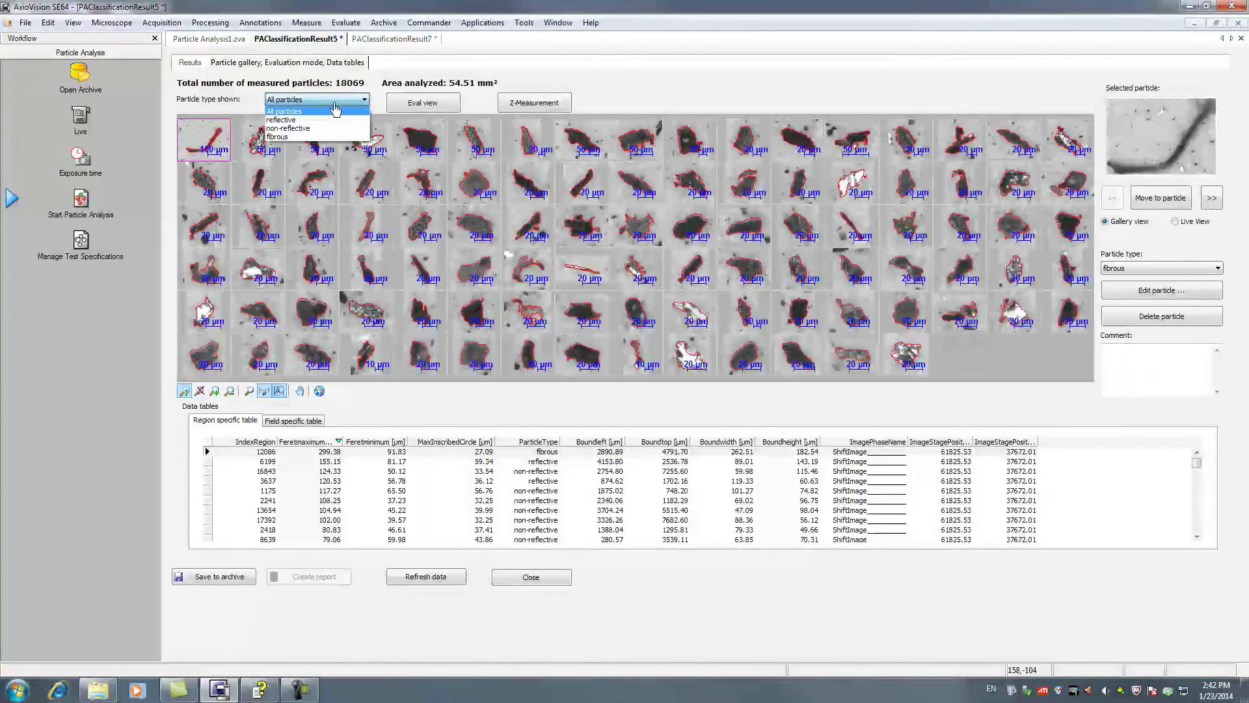
pyautogui.click(281, 120)
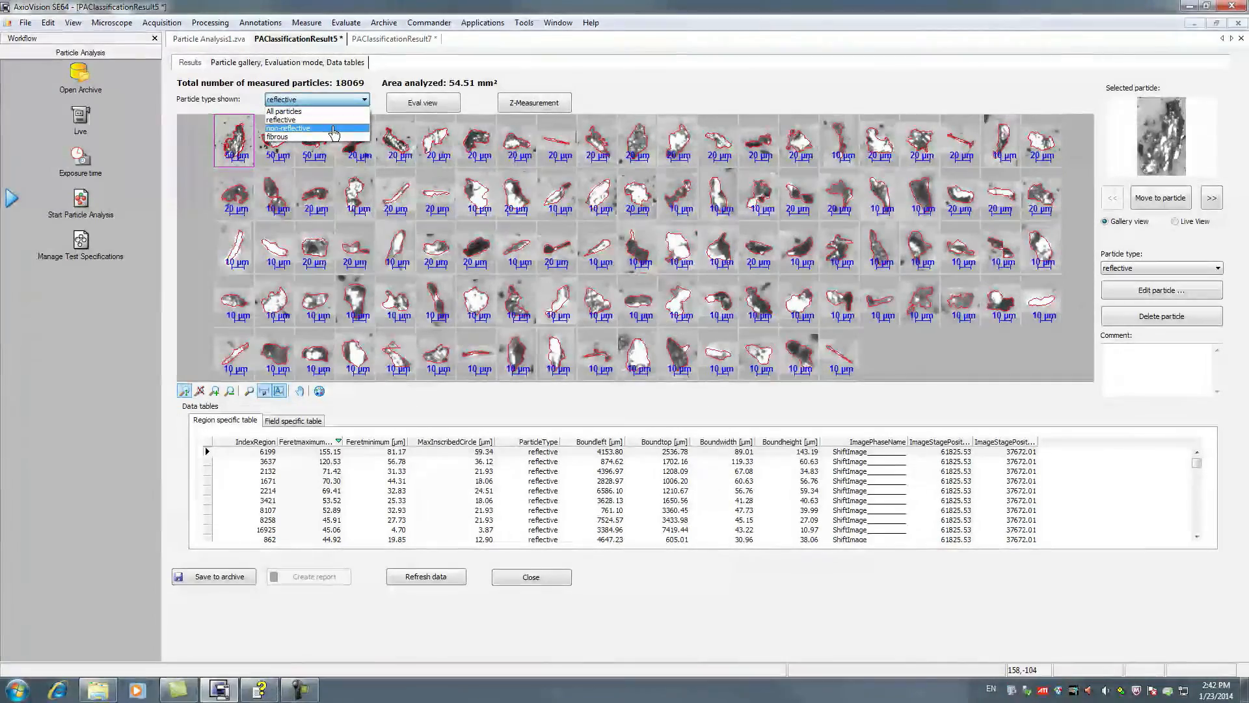
pyautogui.click(277, 136)
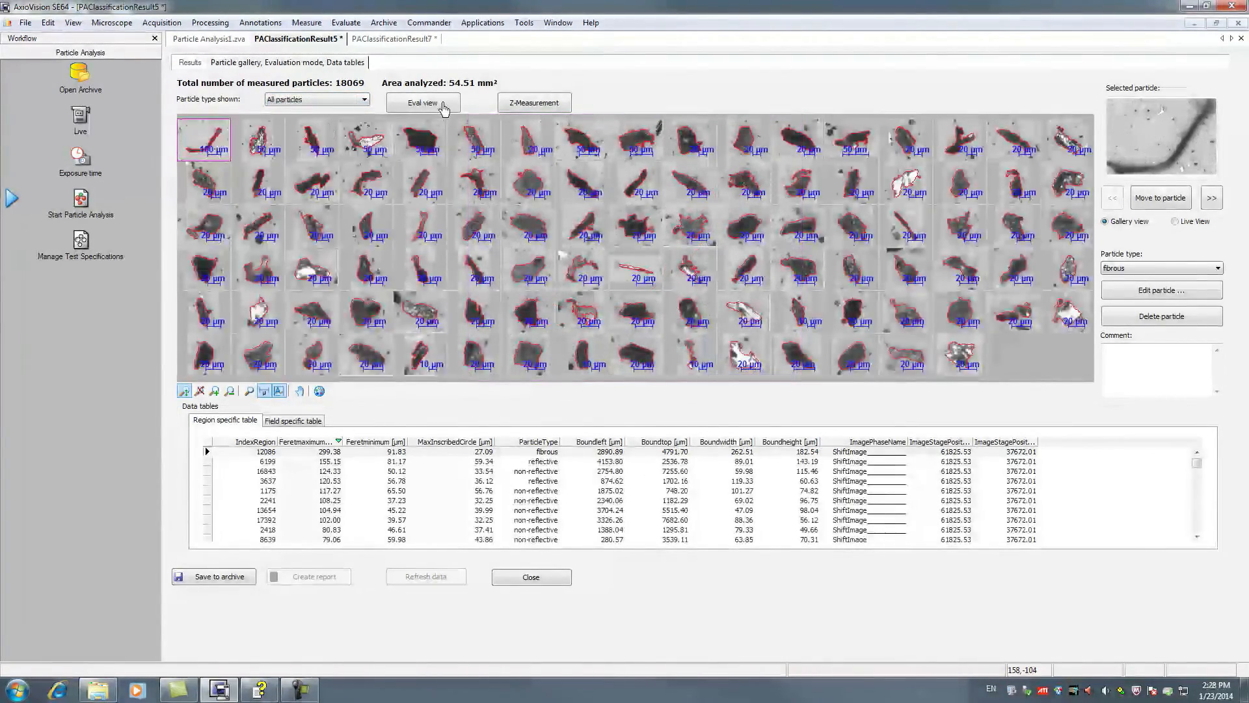
# In Eval view relocate reflective, then non-reflective, and finally the single fibrous particle.
pyautogui.click(422, 101)
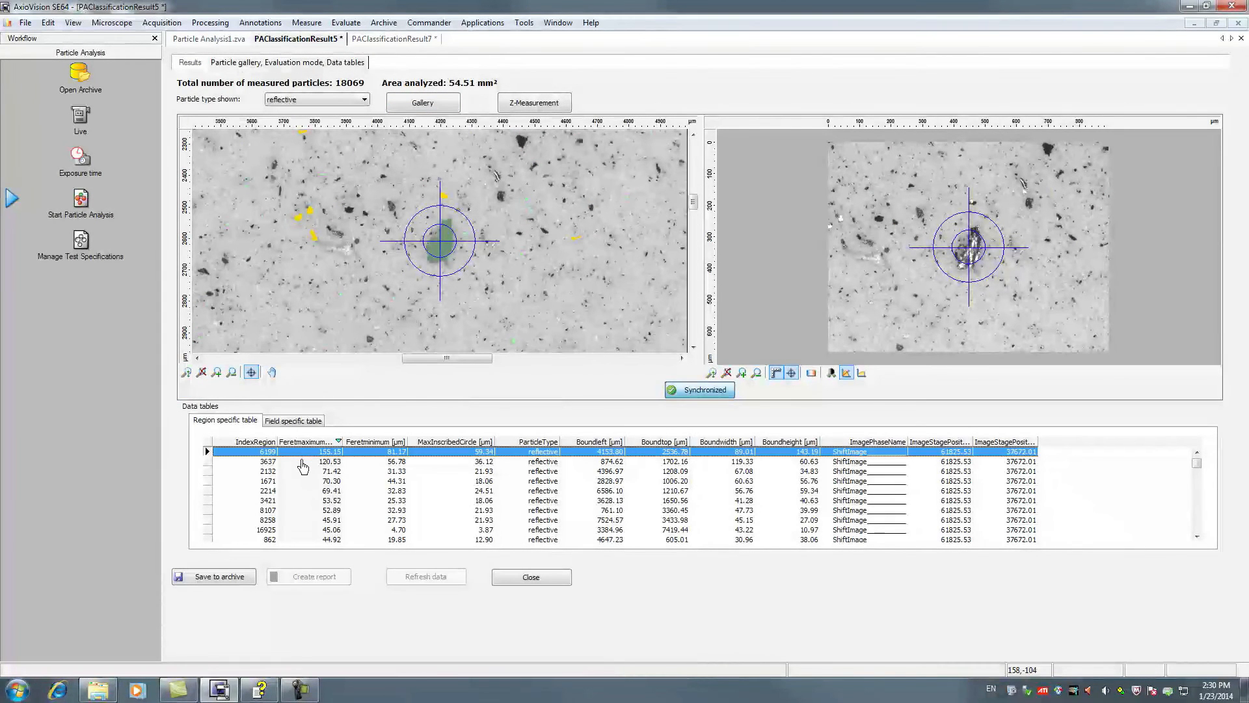
pyautogui.click(303, 461)
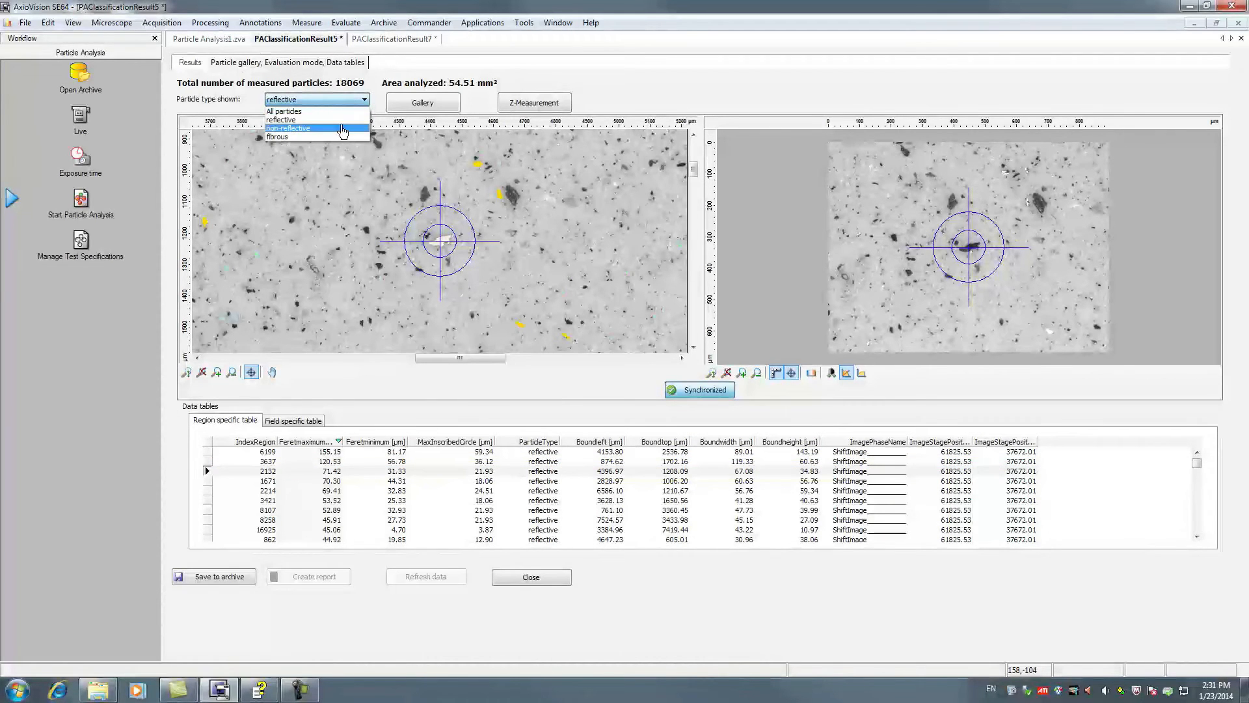
pyautogui.click(288, 128)
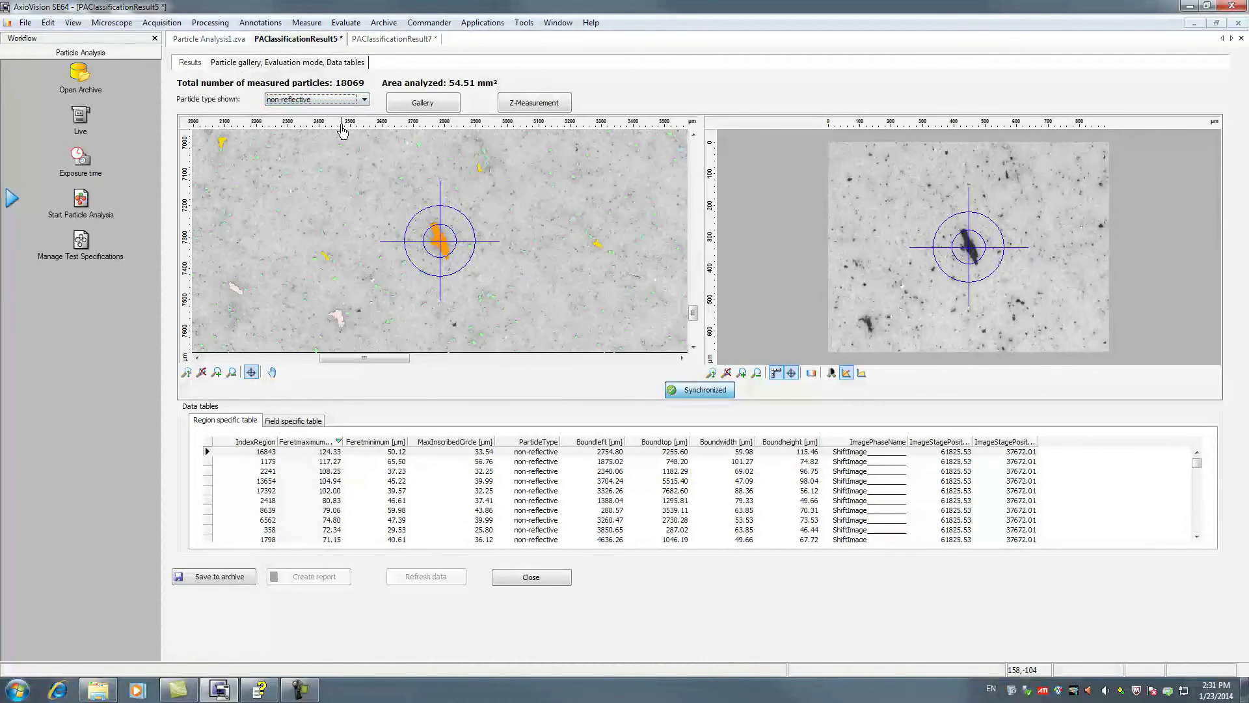
pyautogui.click(265, 452)
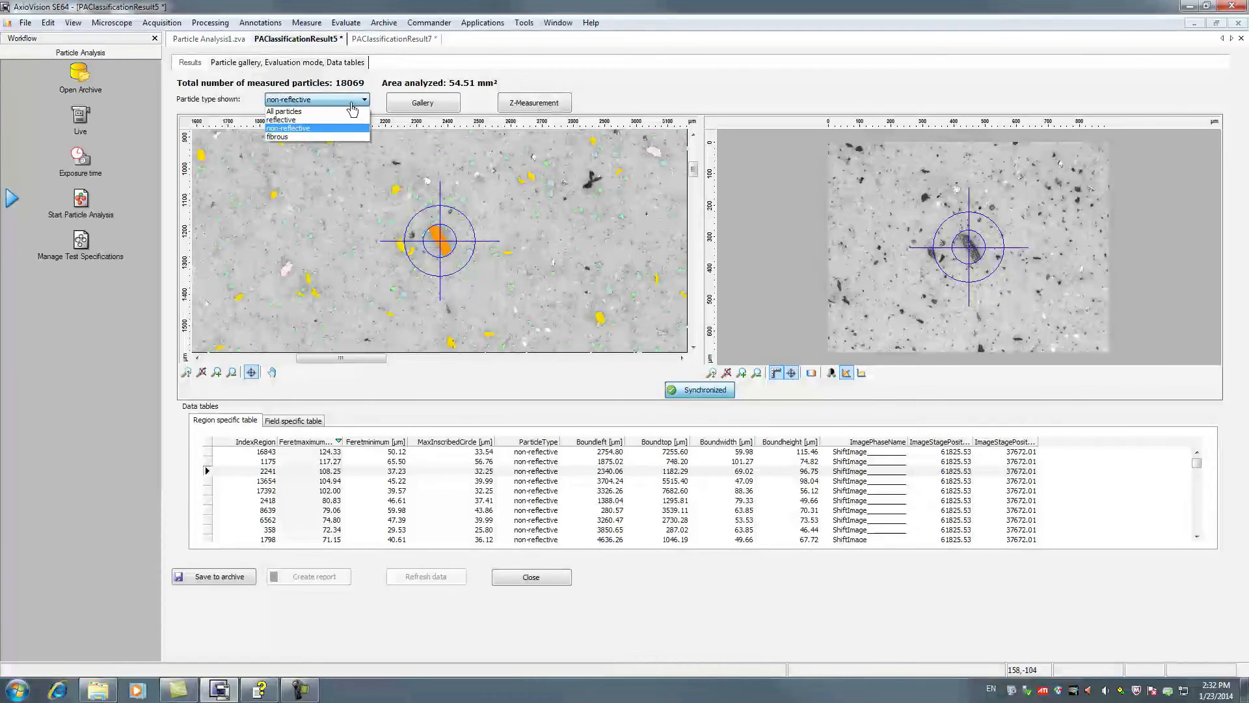
pyautogui.click(278, 137)
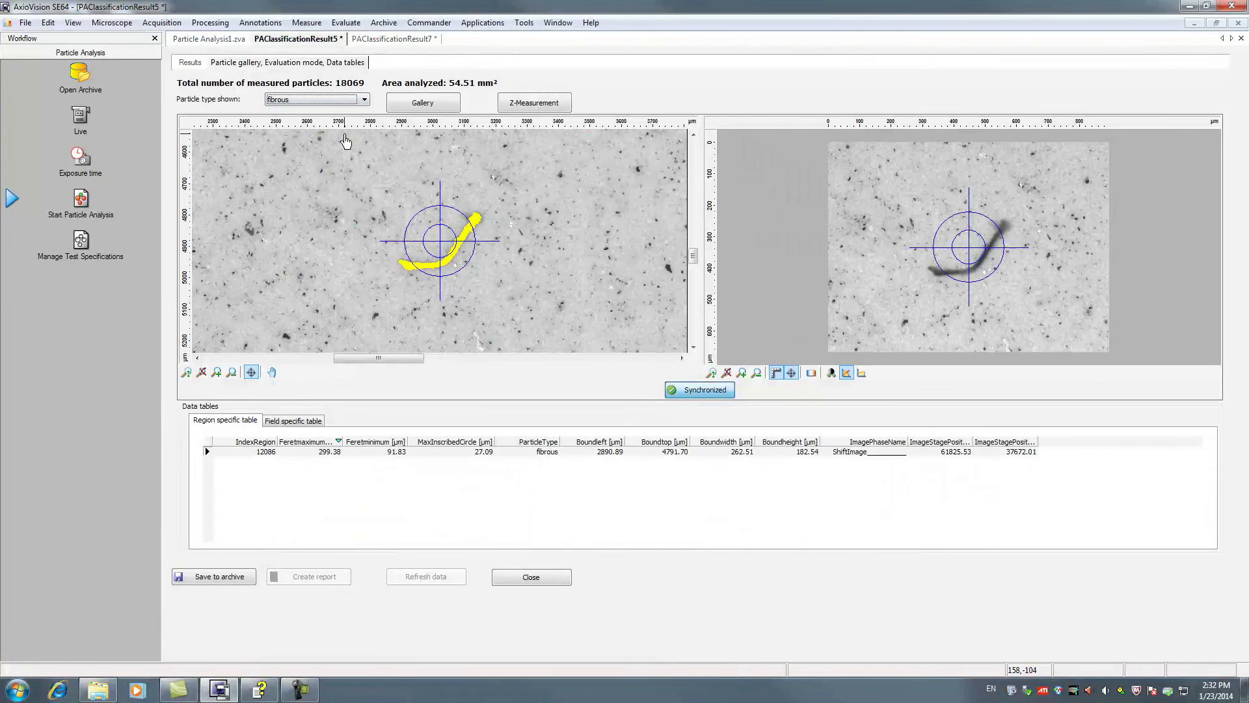